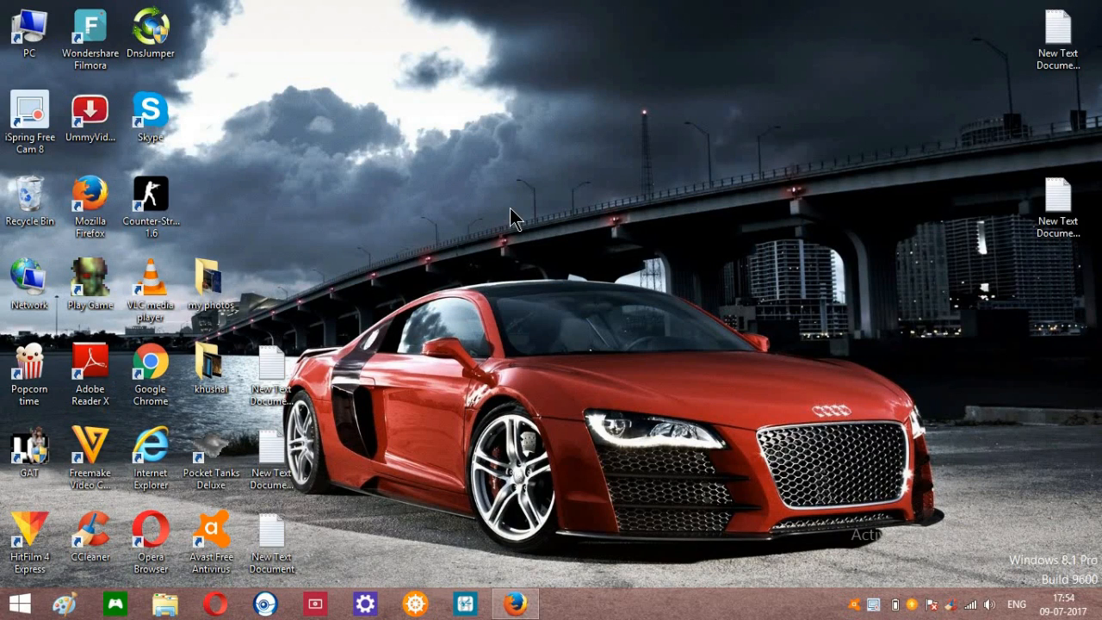
mouse_move(504, 252)
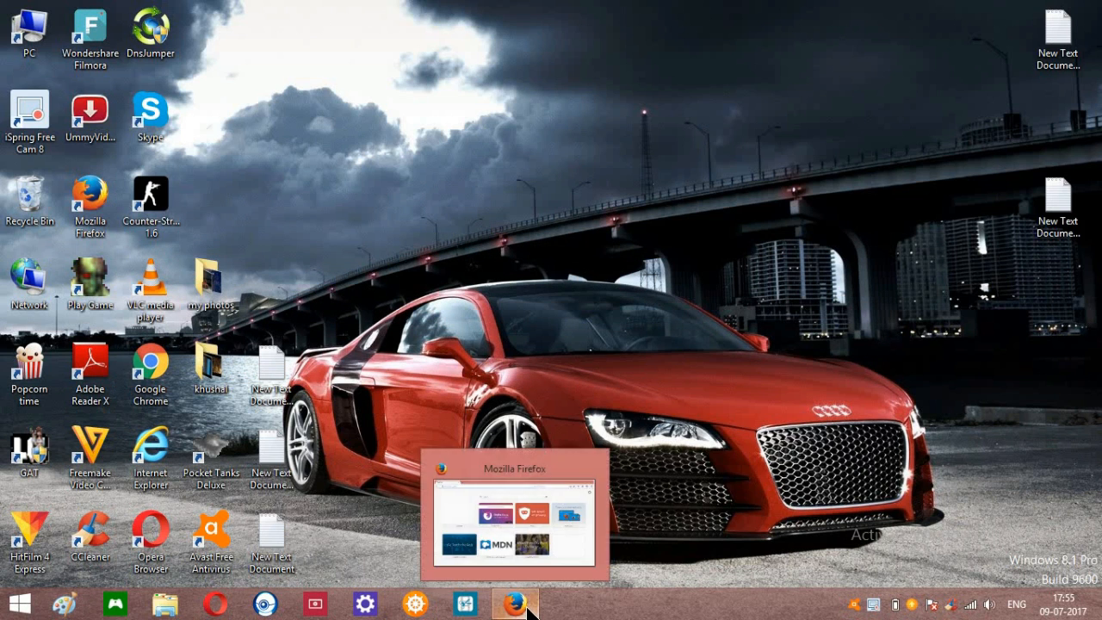
- Restore the browser and scroll the pixlr.com homepage to the Pixlr Editor and Pixlr Express cards
click(514, 603)
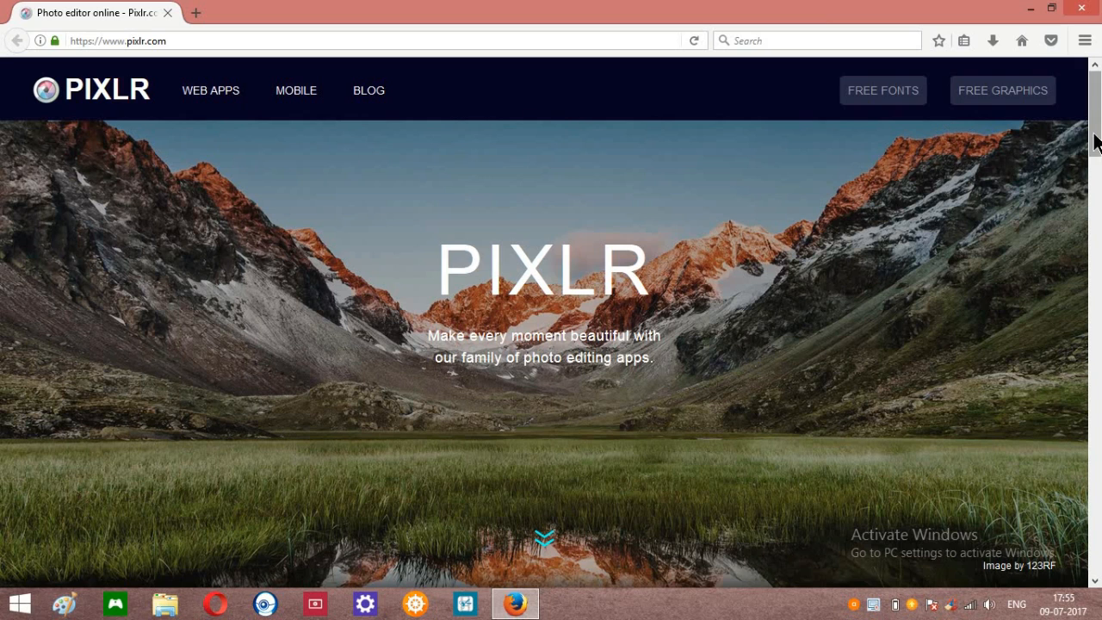
scroll(down, 3)
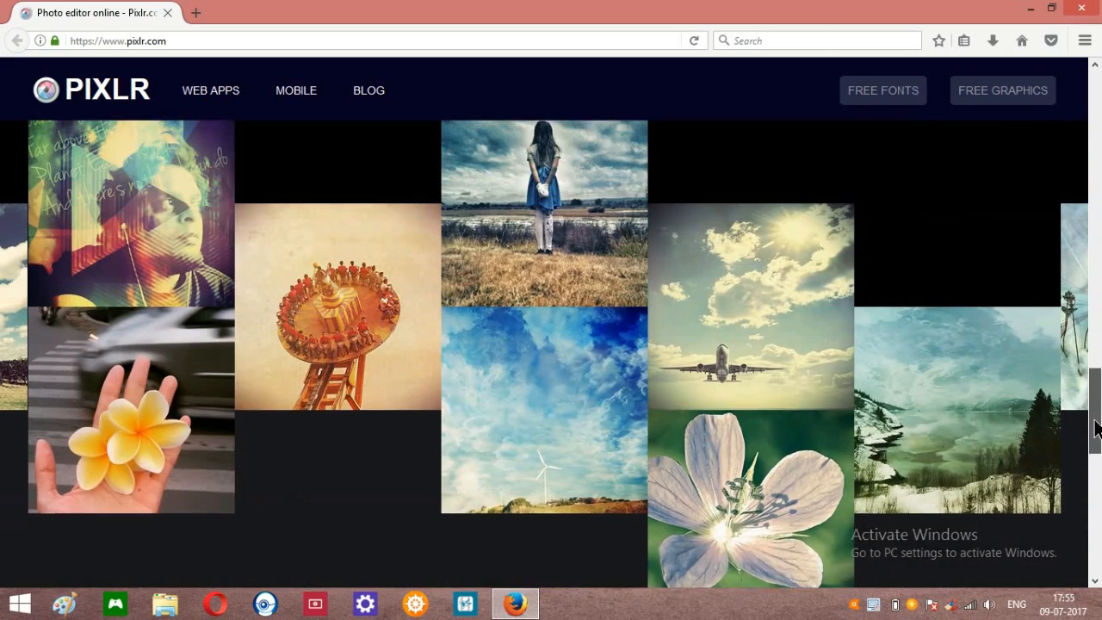
scroll(up, 3)
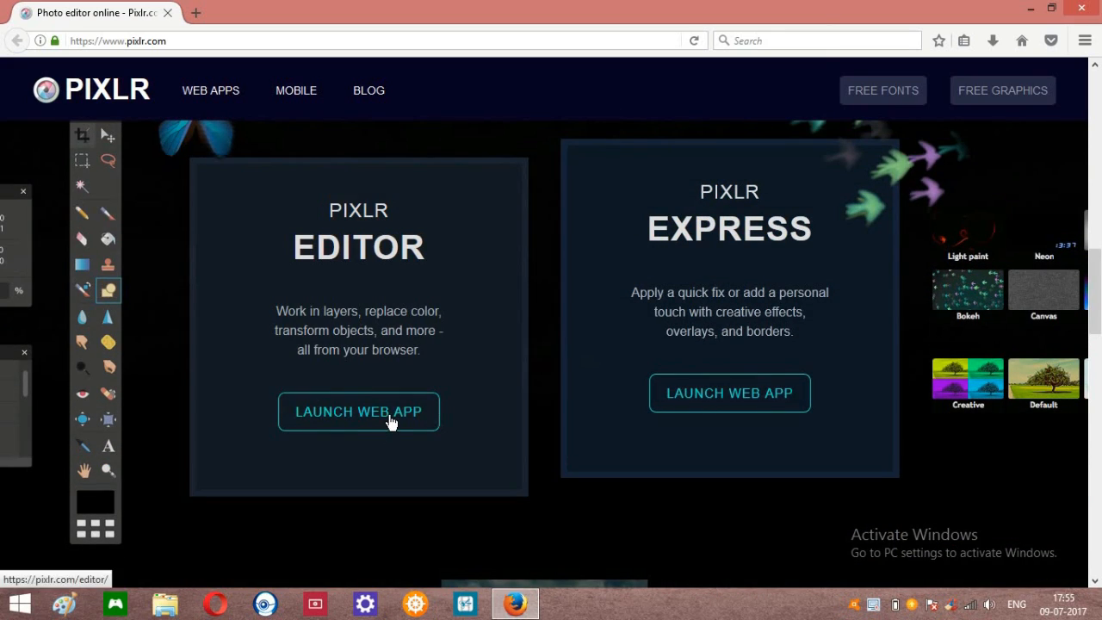
- Launch the Pixlr Editor web app and load the photoshop-watermark-position photo from the computer
click(359, 410)
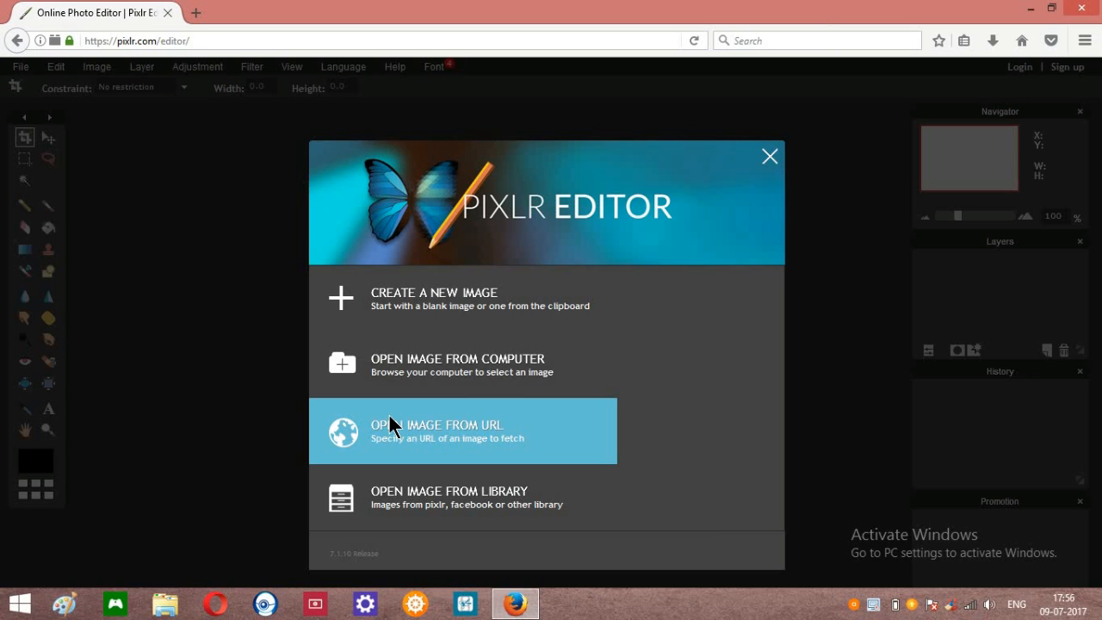
click(769, 157)
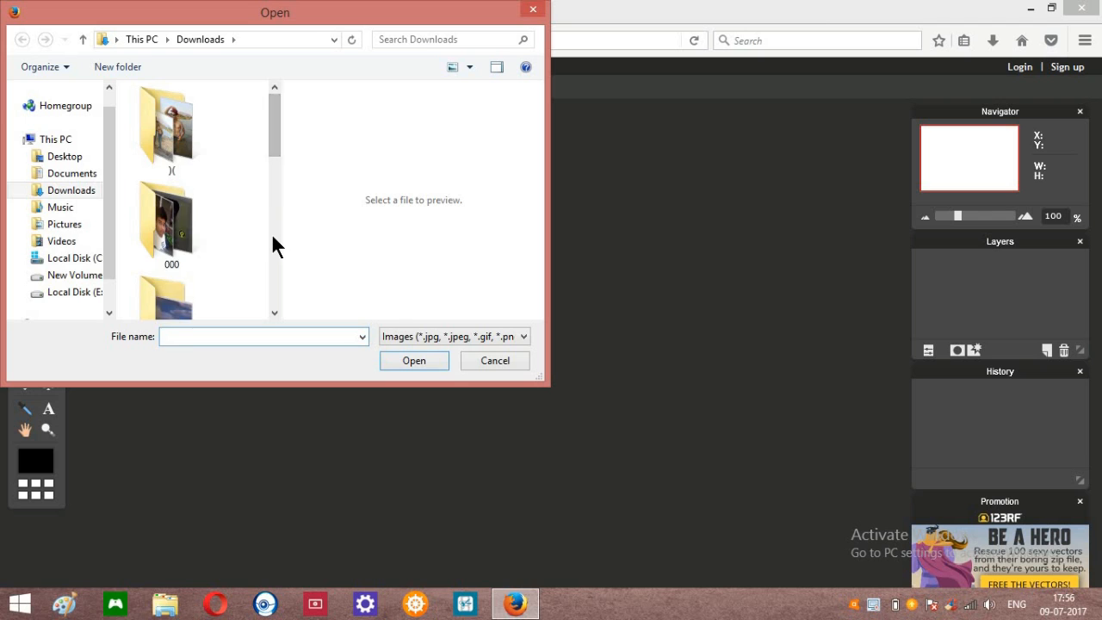
click(172, 263)
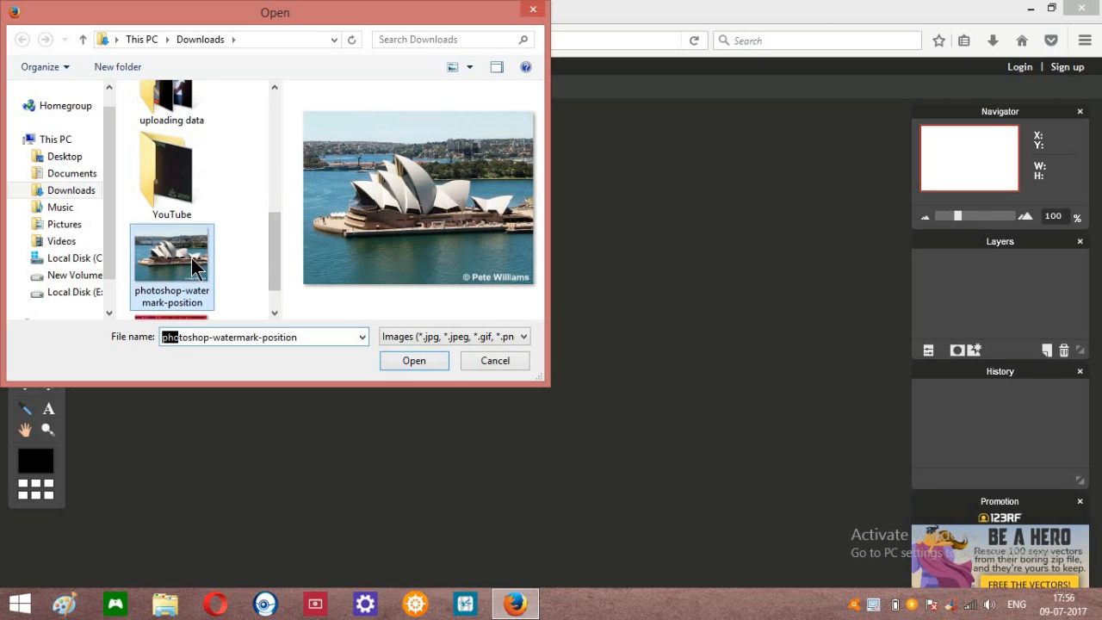
click(414, 360)
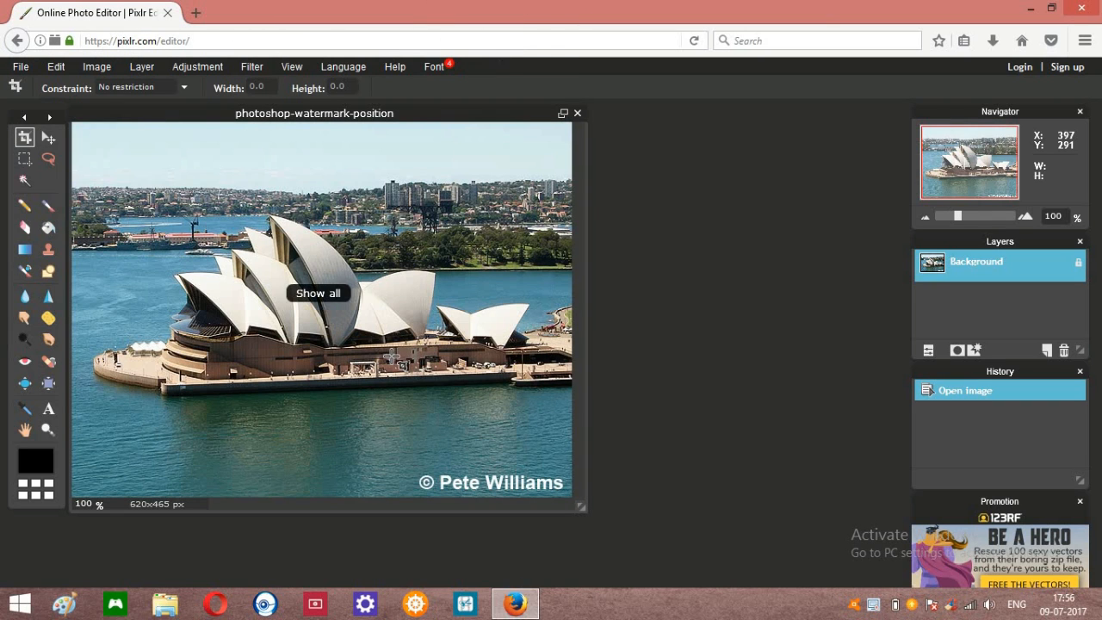
- Drag the photo window toward the centre of the editor workspace
drag(314, 113, 476, 156)
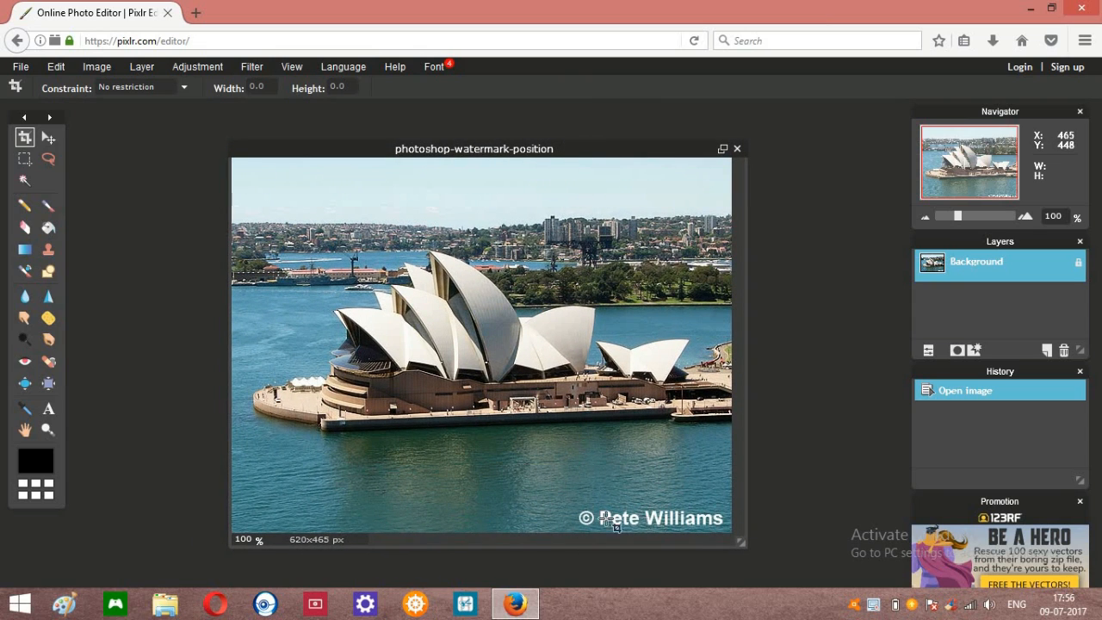
mouse_move(586, 517)
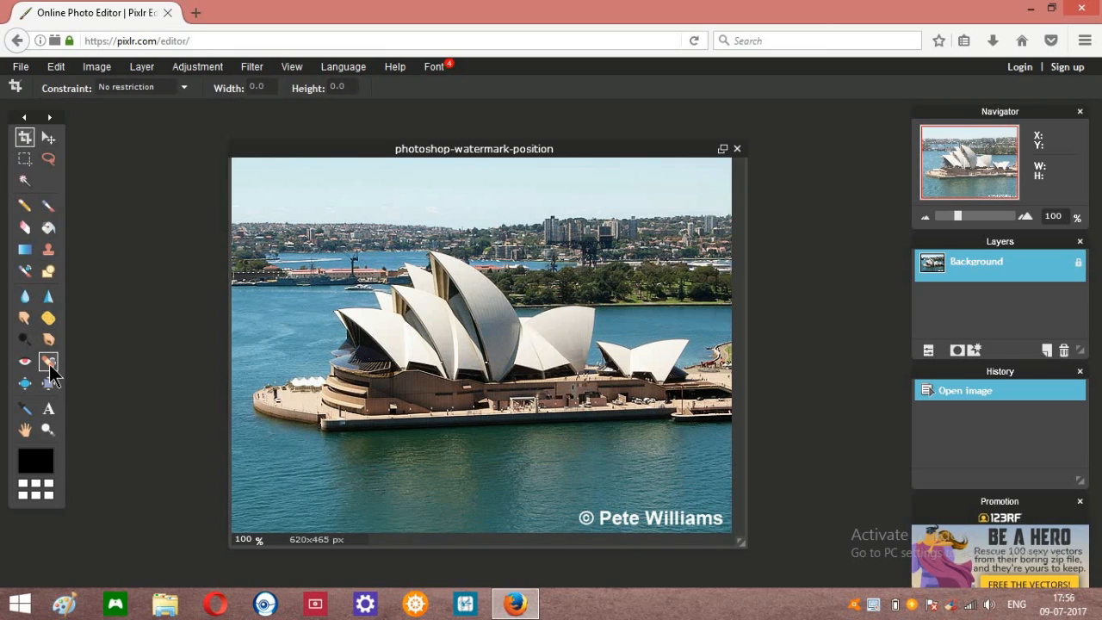
- Heal away the © Pete Williams watermark in the lower-right corner with the Spot Heal tool
click(49, 362)
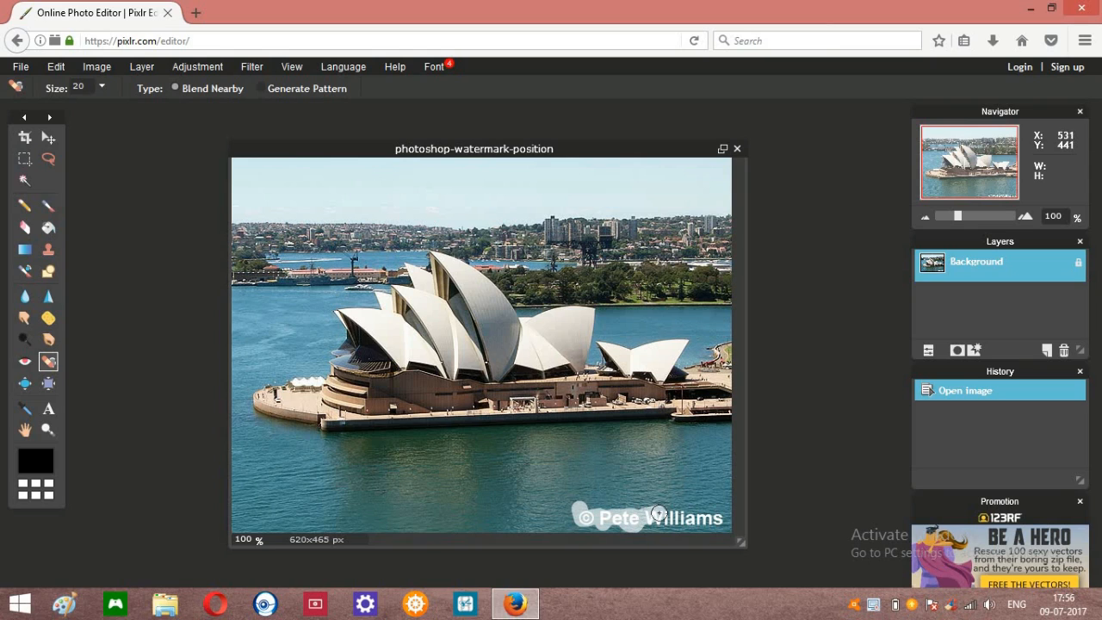
mouse_move(719, 522)
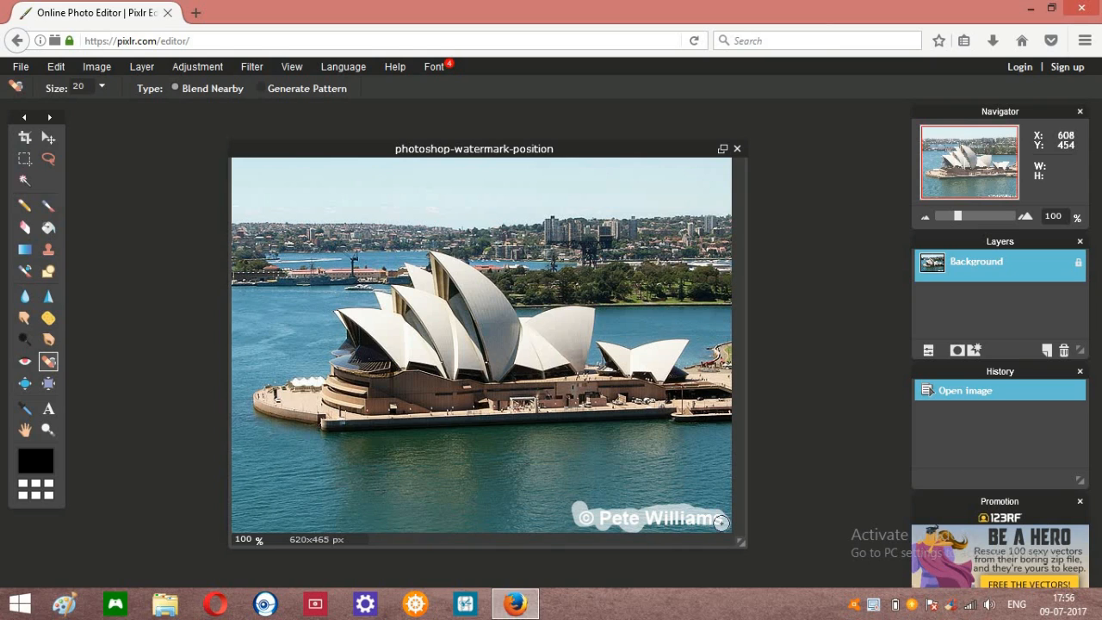
mouse_move(655, 520)
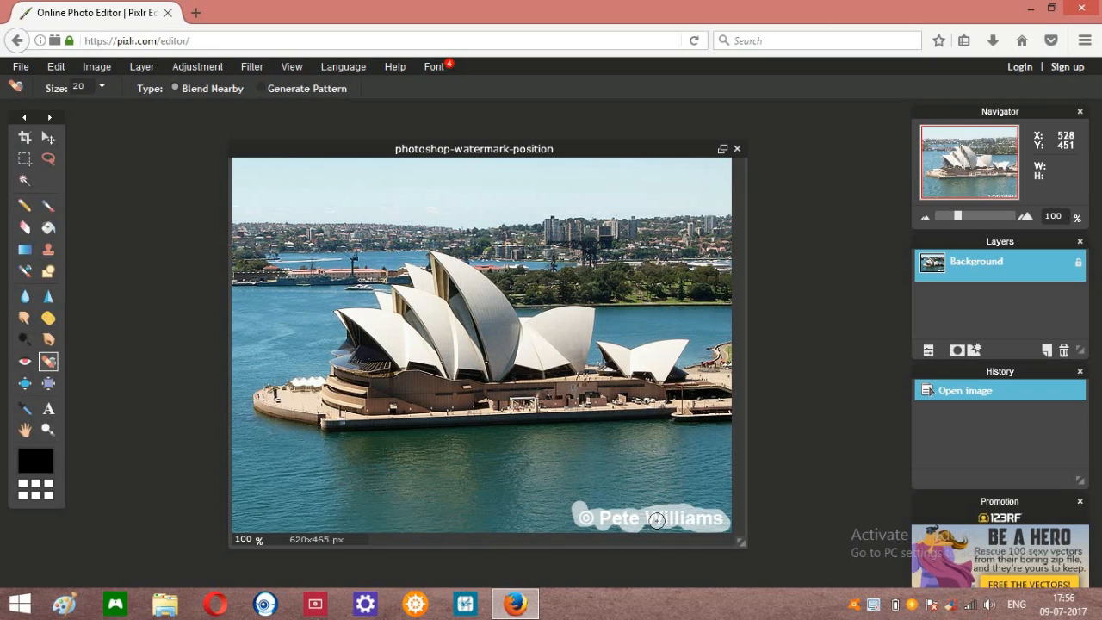
mouse_move(802, 434)
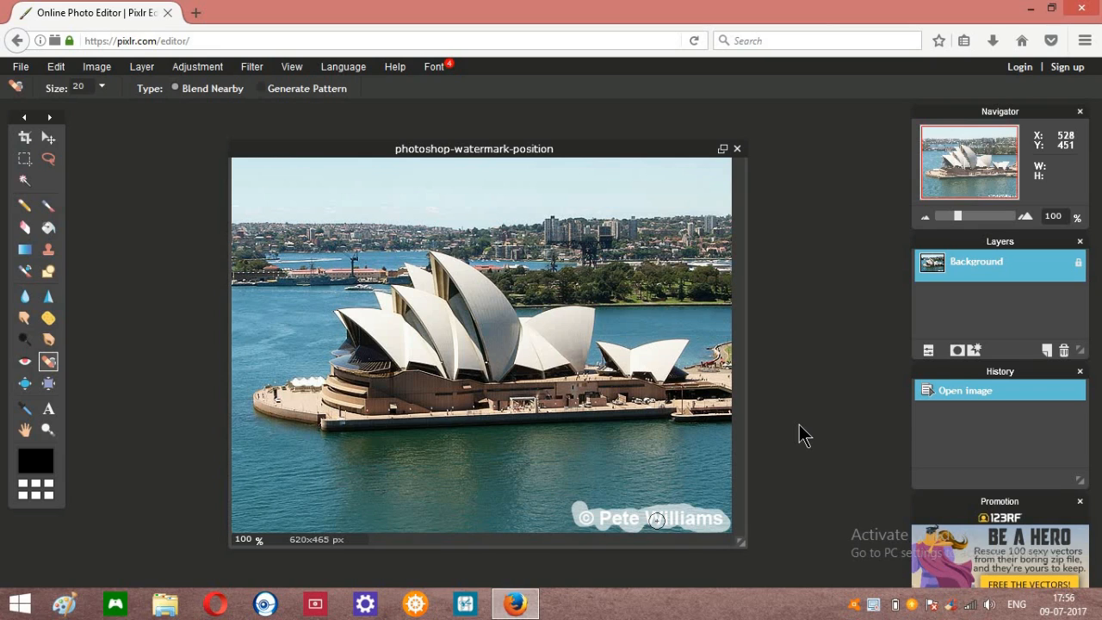
click(654, 518)
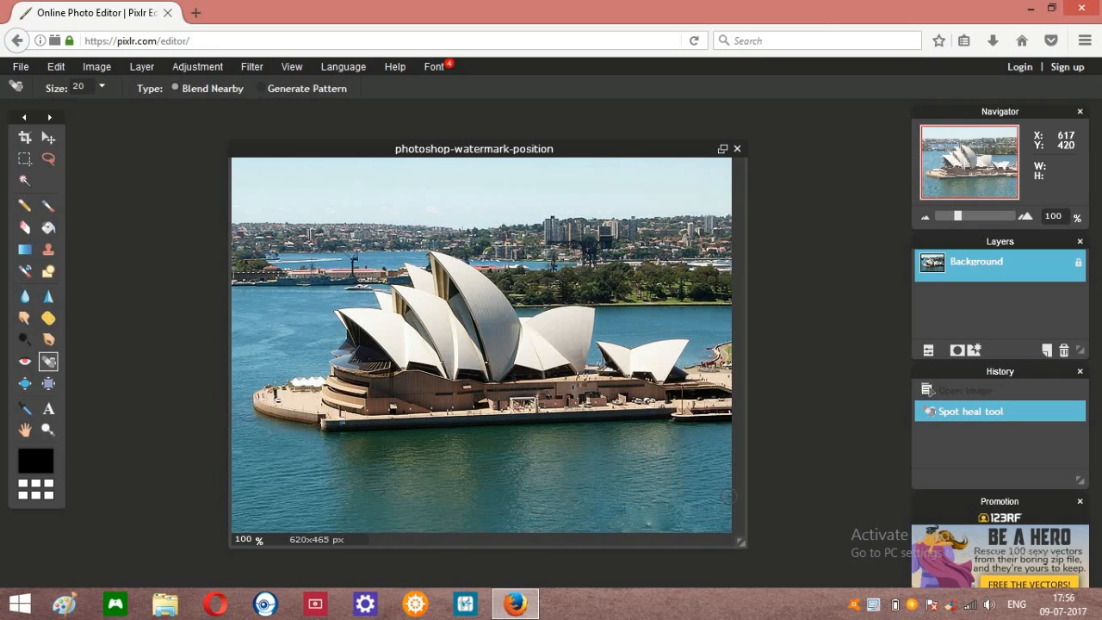
mouse_move(768, 443)
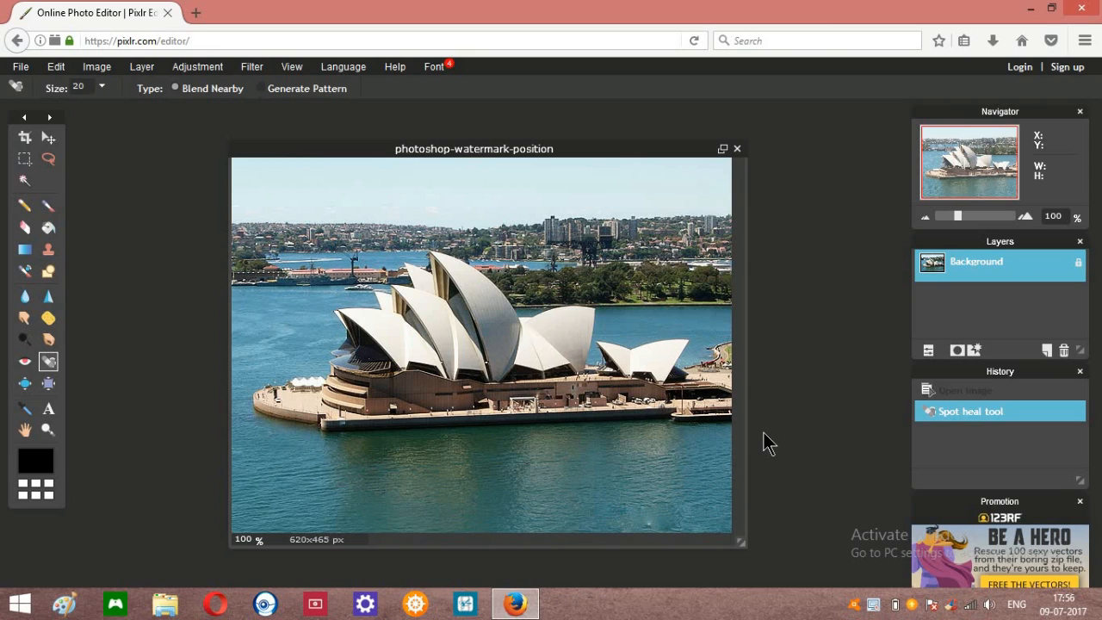
mouse_move(679, 492)
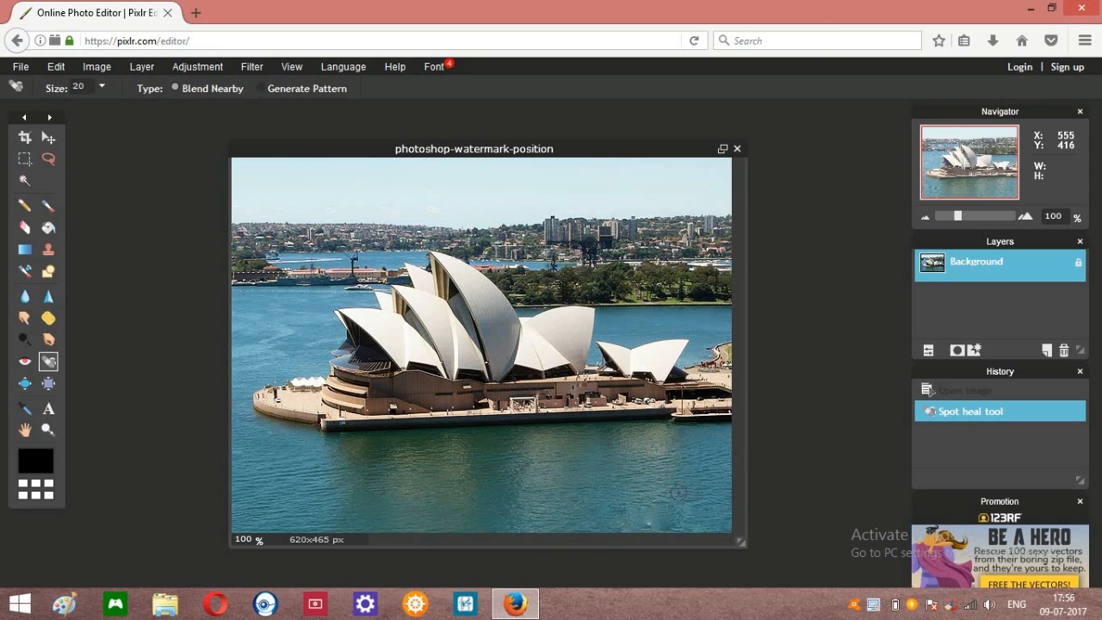
mouse_move(706, 501)
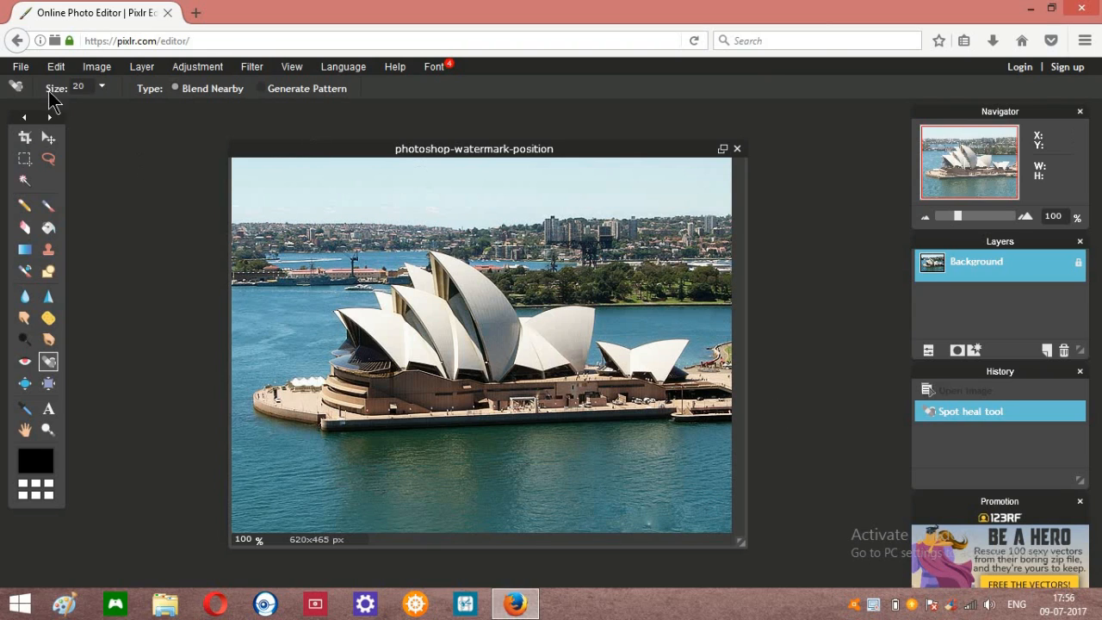
mouse_move(20, 66)
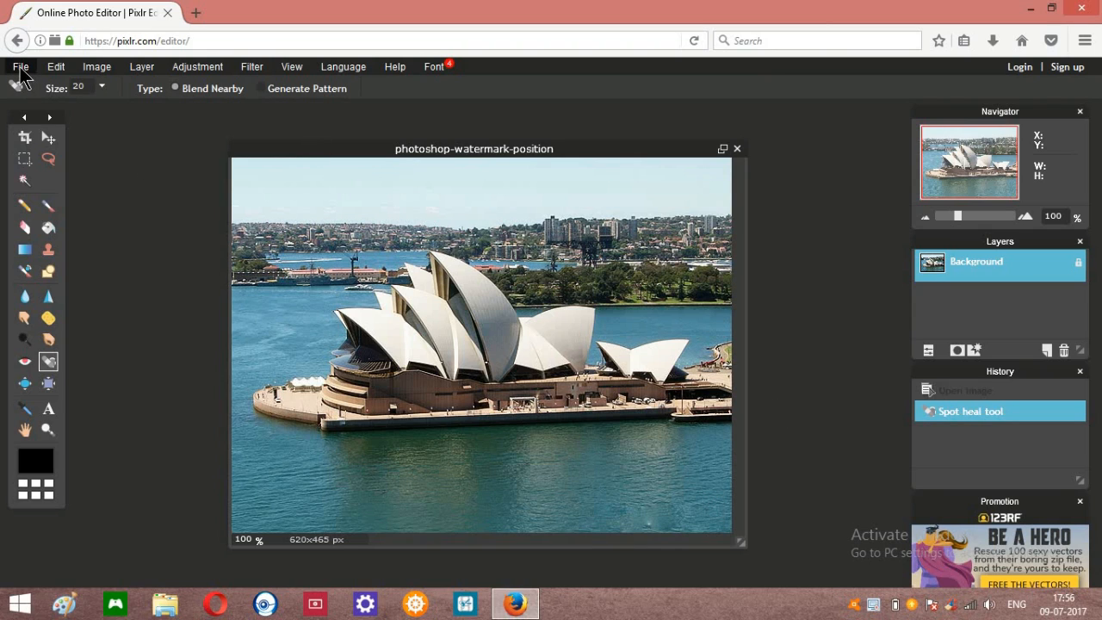
- Save the photo from the File menu as a JPEG named good at quality 80
click(20, 66)
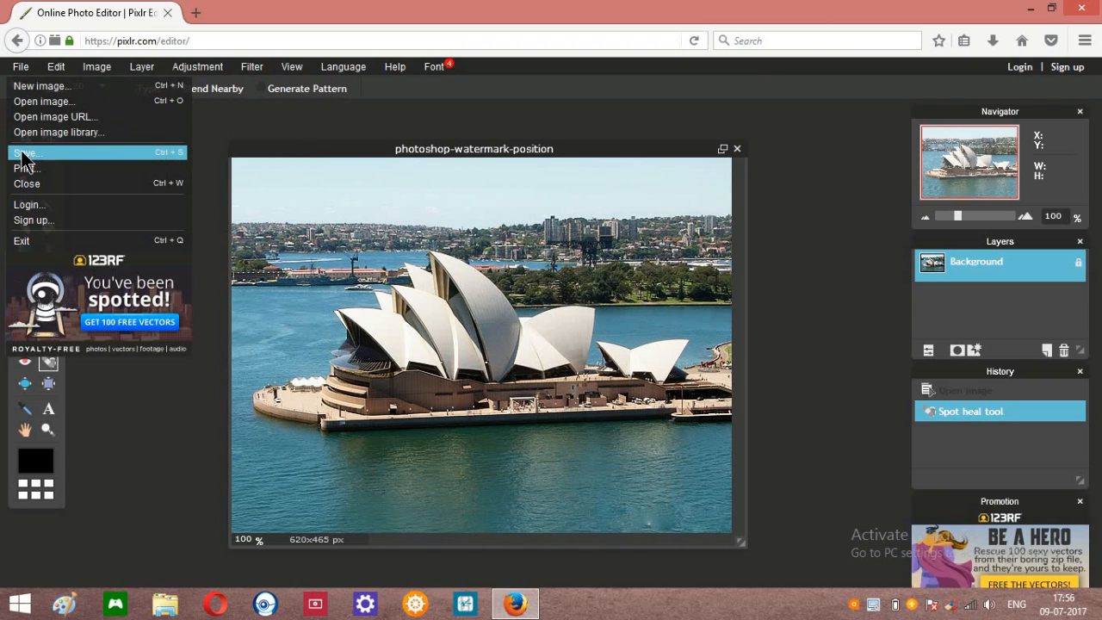
click(27, 152)
text(good)
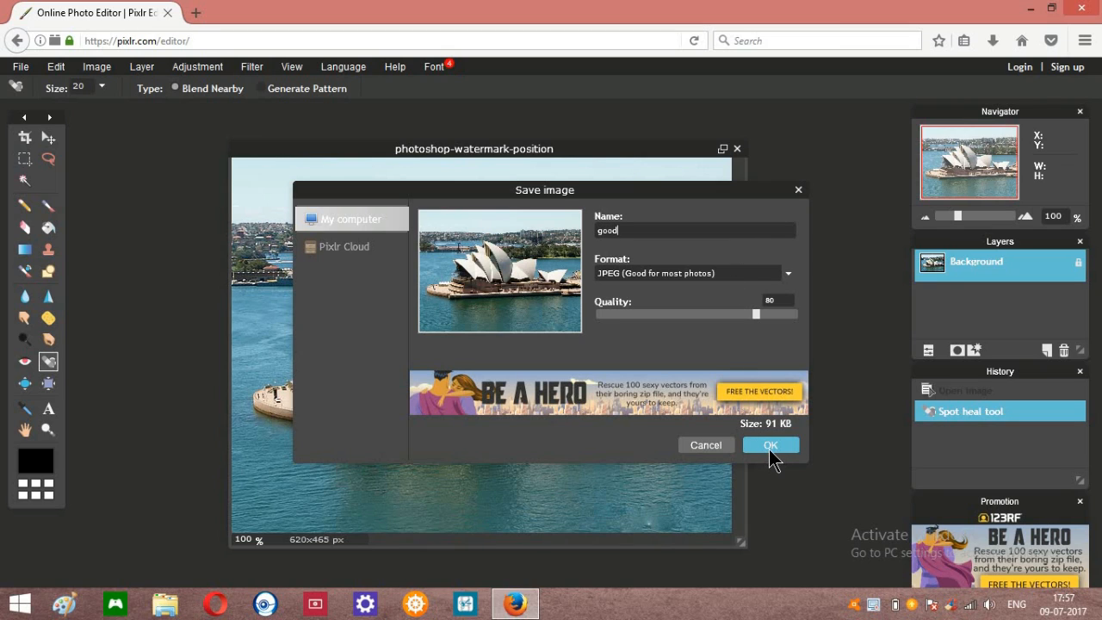
click(770, 445)
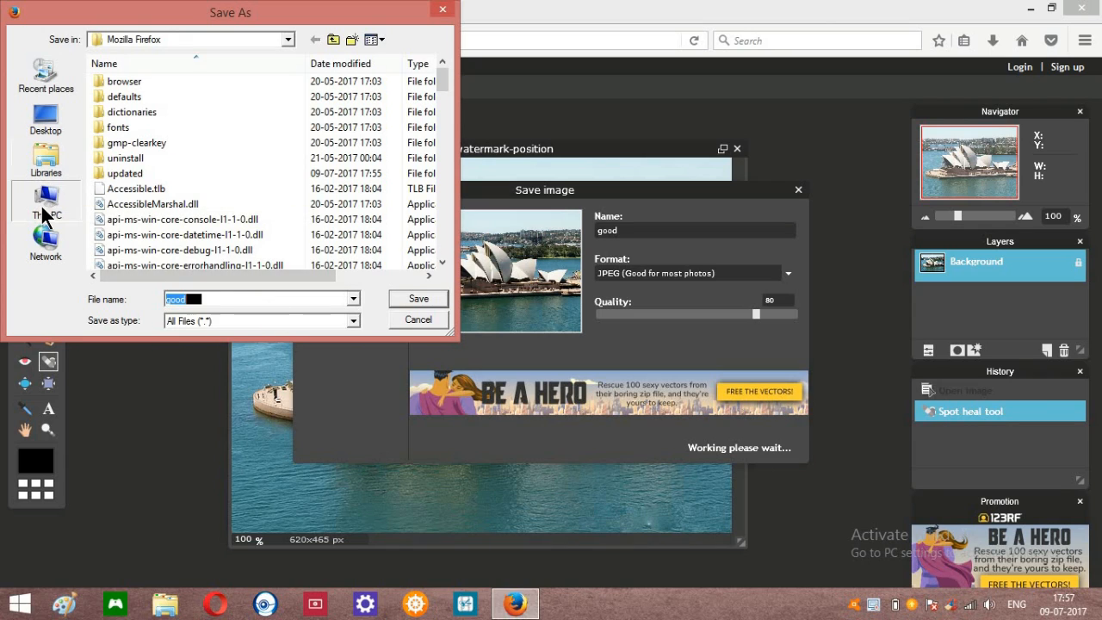
- Choose This PC's Music folder as the location and save the good image there
click(44, 203)
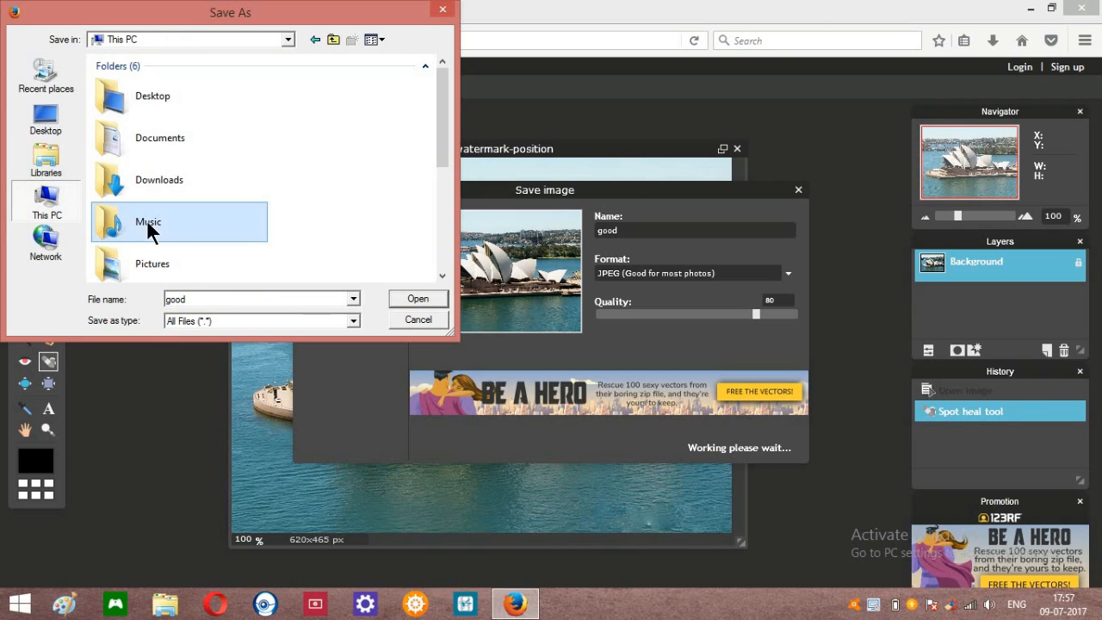
double_click(148, 222)
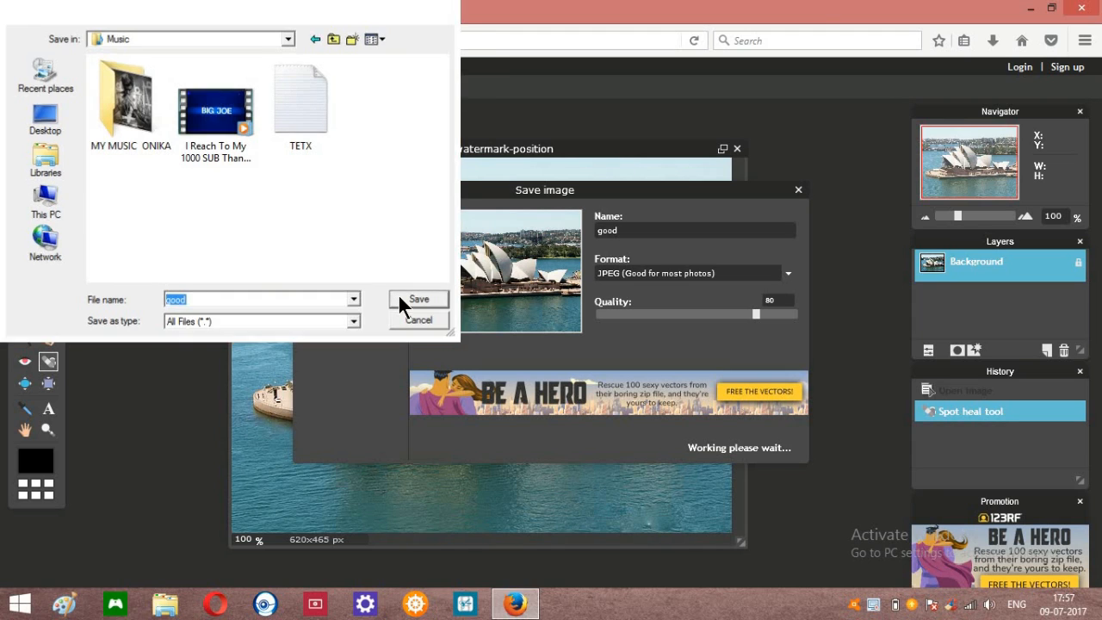
click(418, 299)
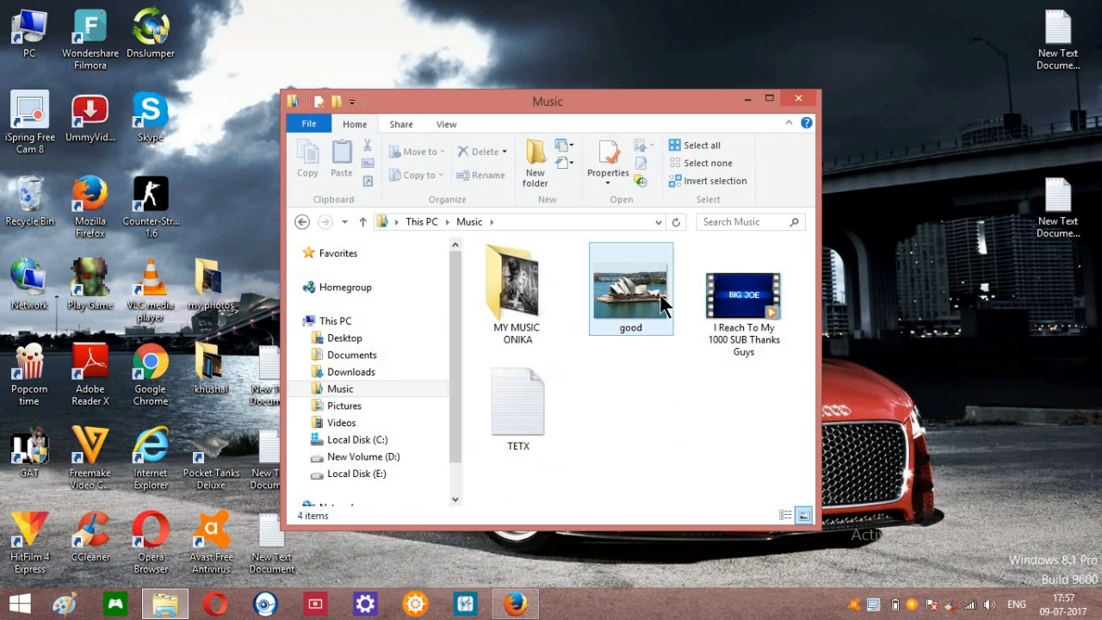
- View the saved good photo to confirm no watermark, then close the Music folder window
double_click(631, 289)
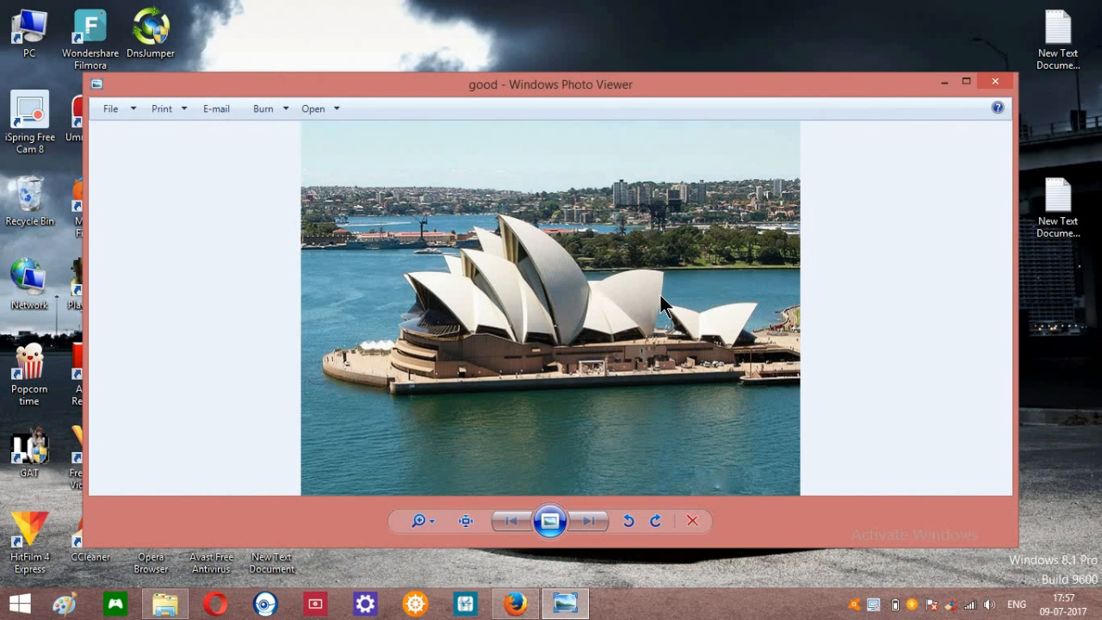
mouse_move(745, 491)
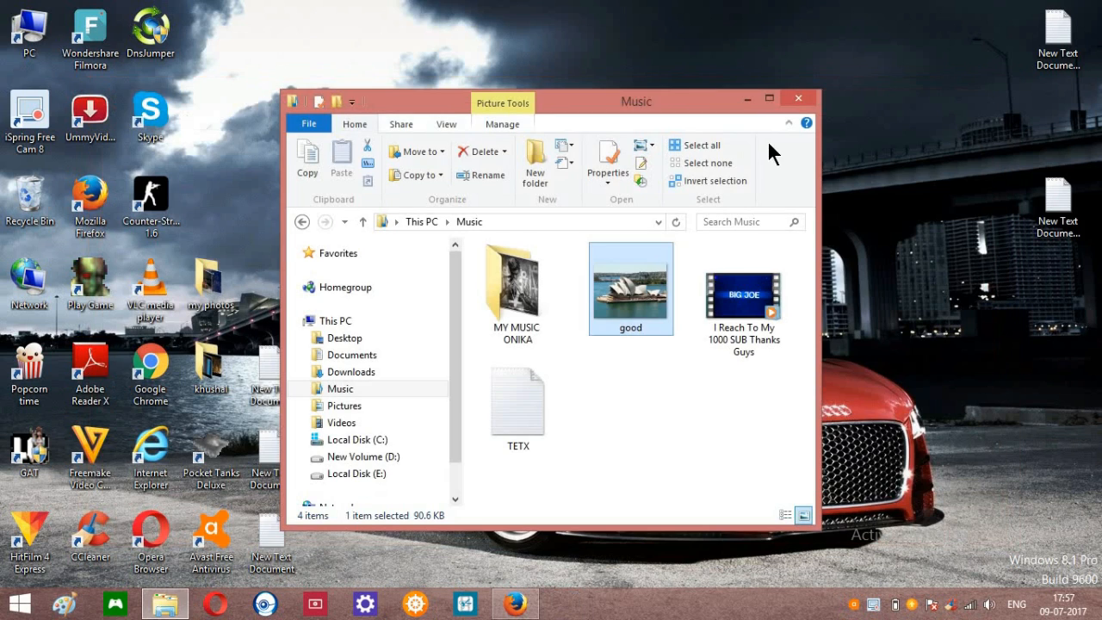
click(798, 98)
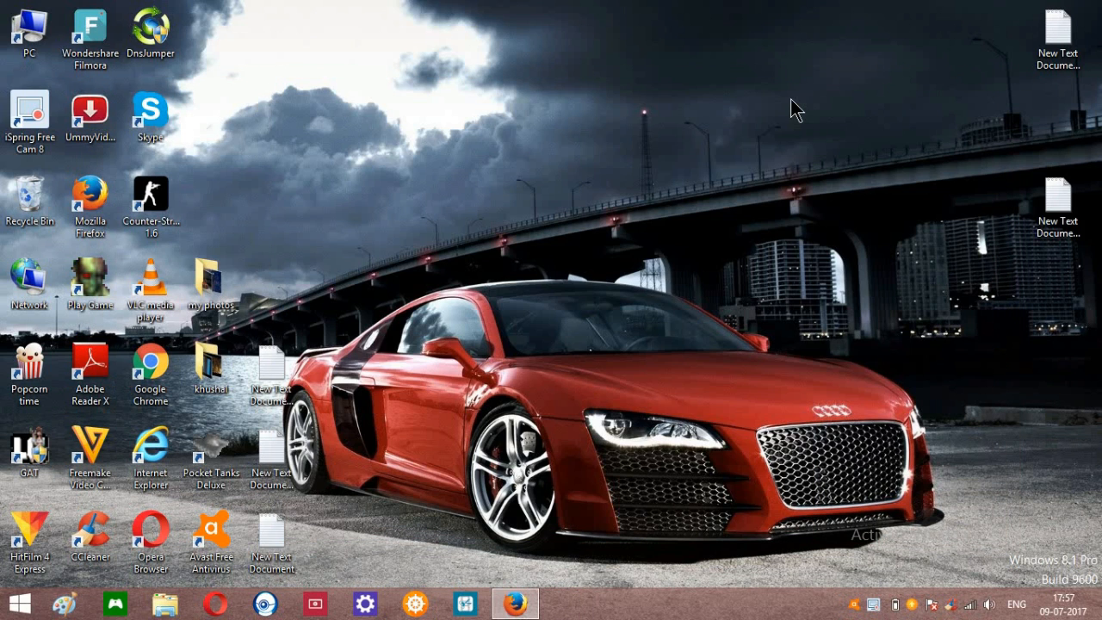